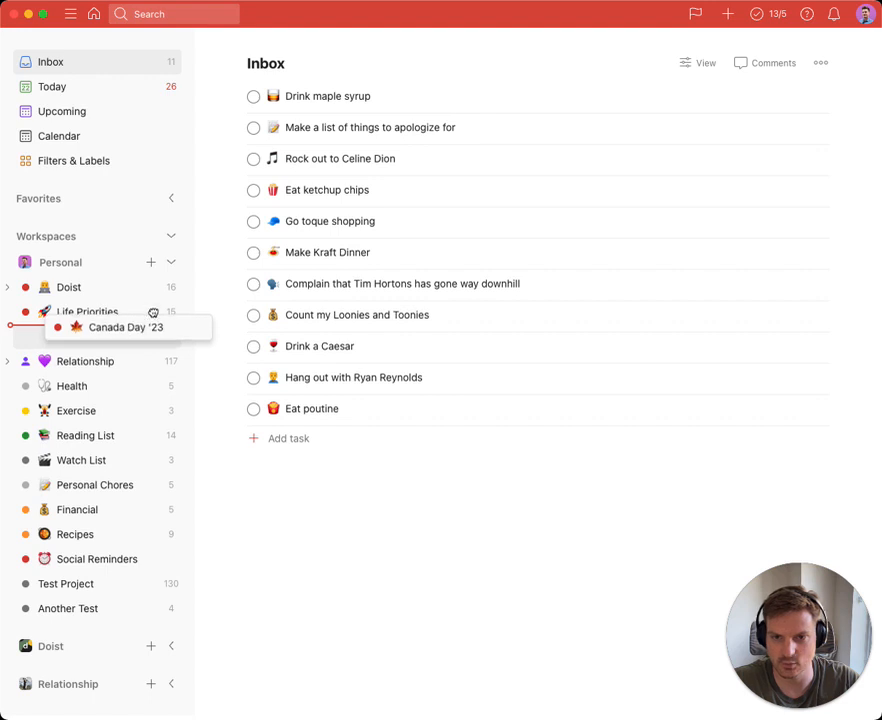
# Drag Canada Day '23 above Doist to the top of the Personal projects.
pyautogui.moveTo(126, 327); pyautogui.dragTo(94, 287)
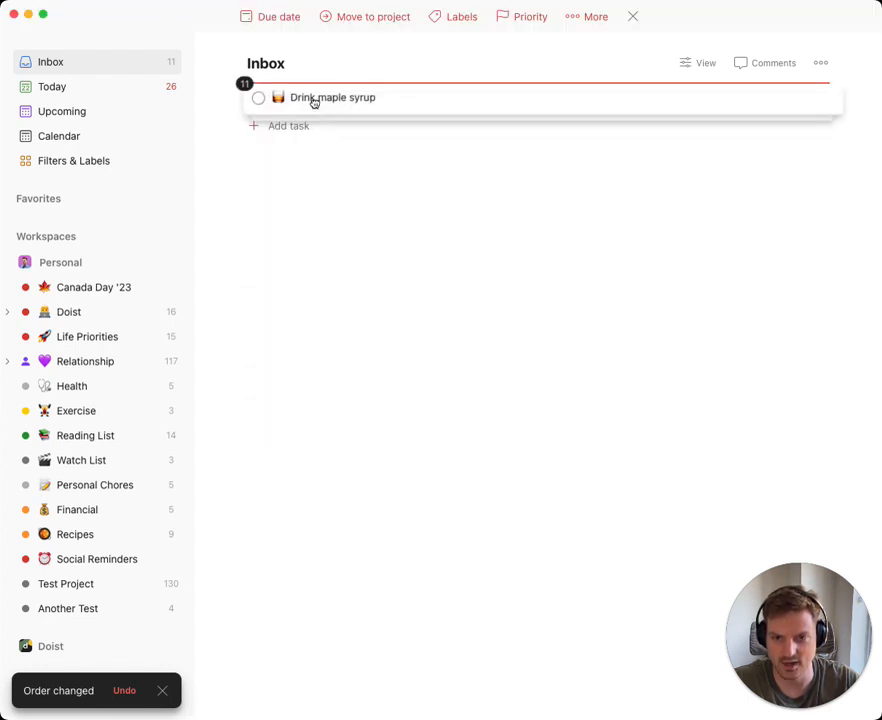
# Move all eleven Inbox tasks onto the Canada Day '23 project.
pyautogui.moveTo(332, 97); pyautogui.dragTo(140, 288)
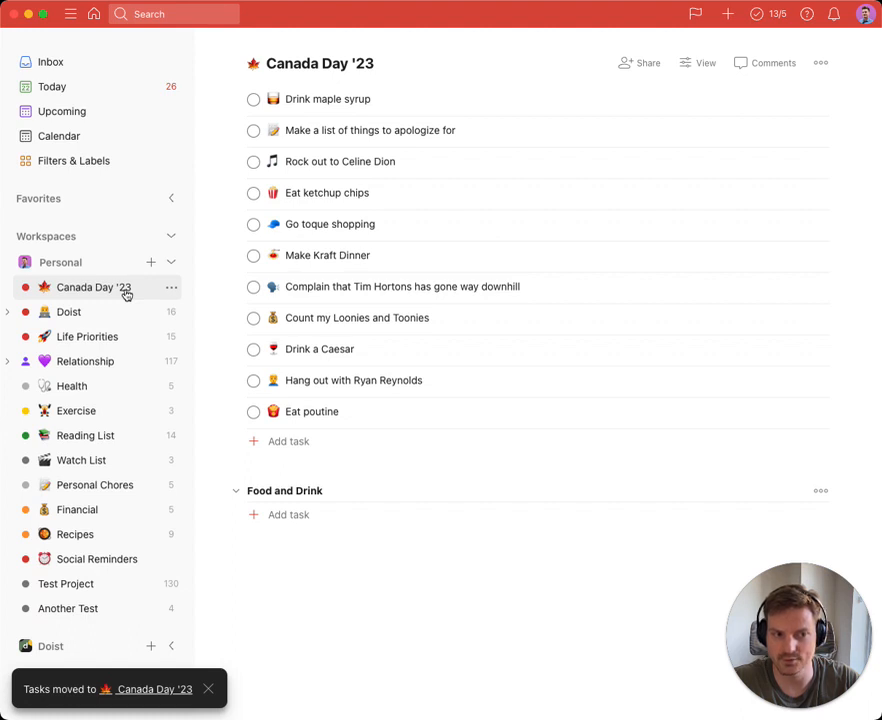
# Open Canada Day '23 and select the Hang out with Ryan Reynolds task.
pyautogui.click(254, 99)
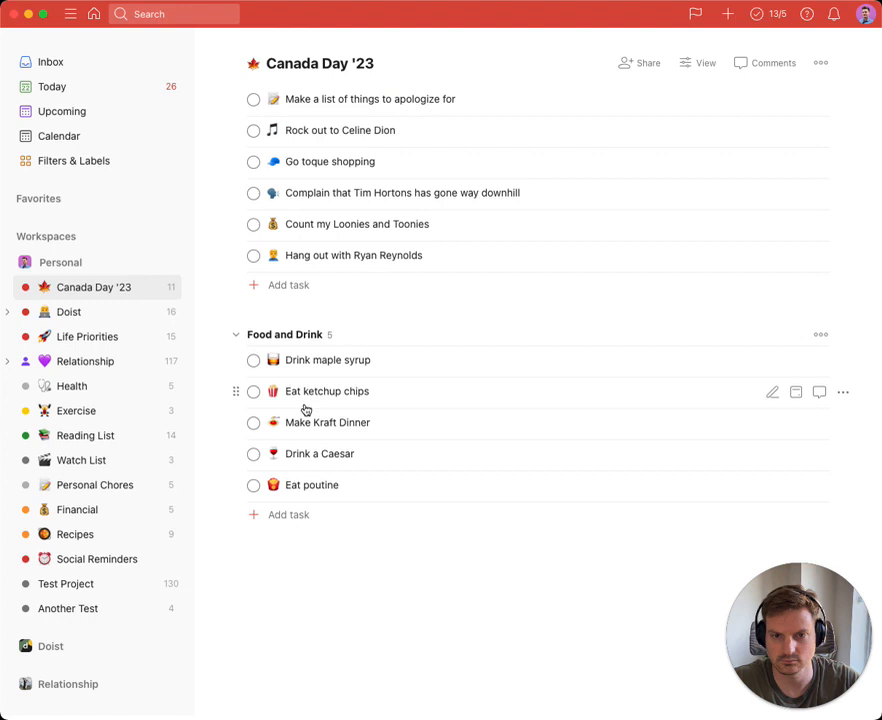
pyautogui.moveTo(350, 295)
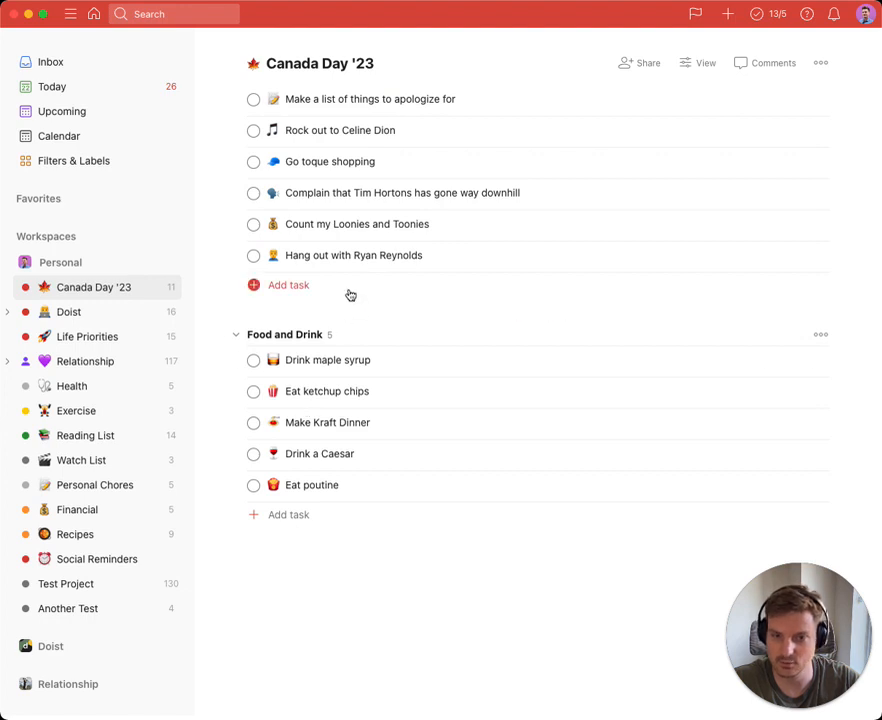
pyautogui.click(254, 255)
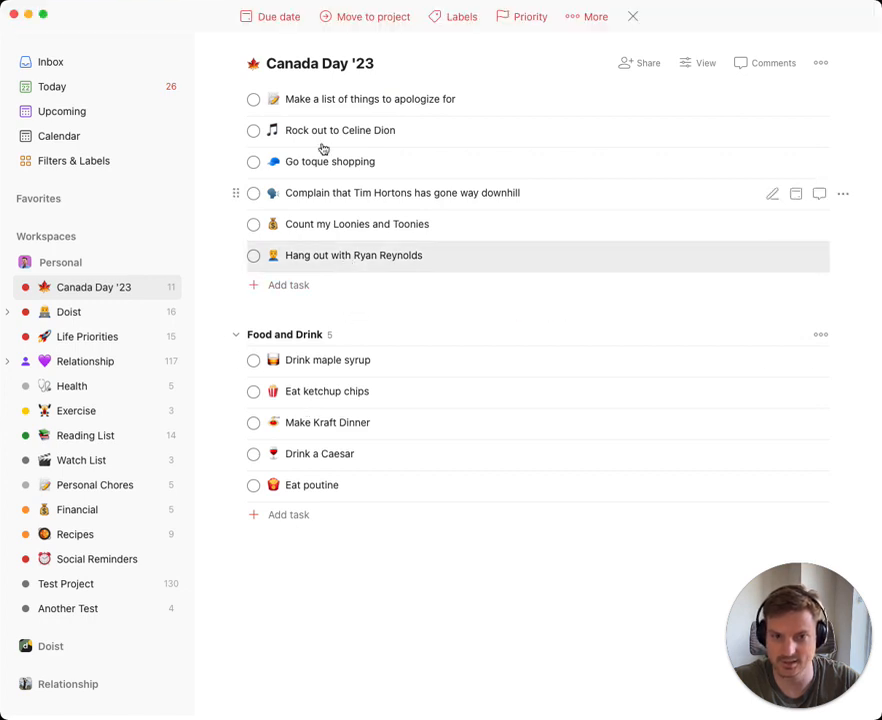